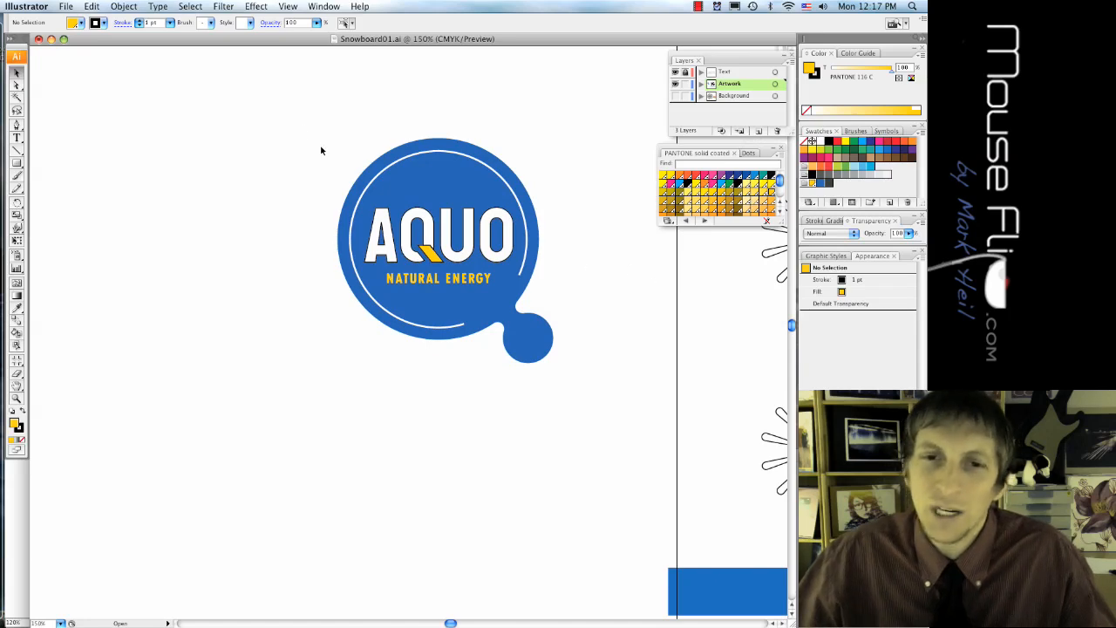
Step: Duplicate the blue AQUO Natural Energy logo directly below the original
left_click(440, 241)
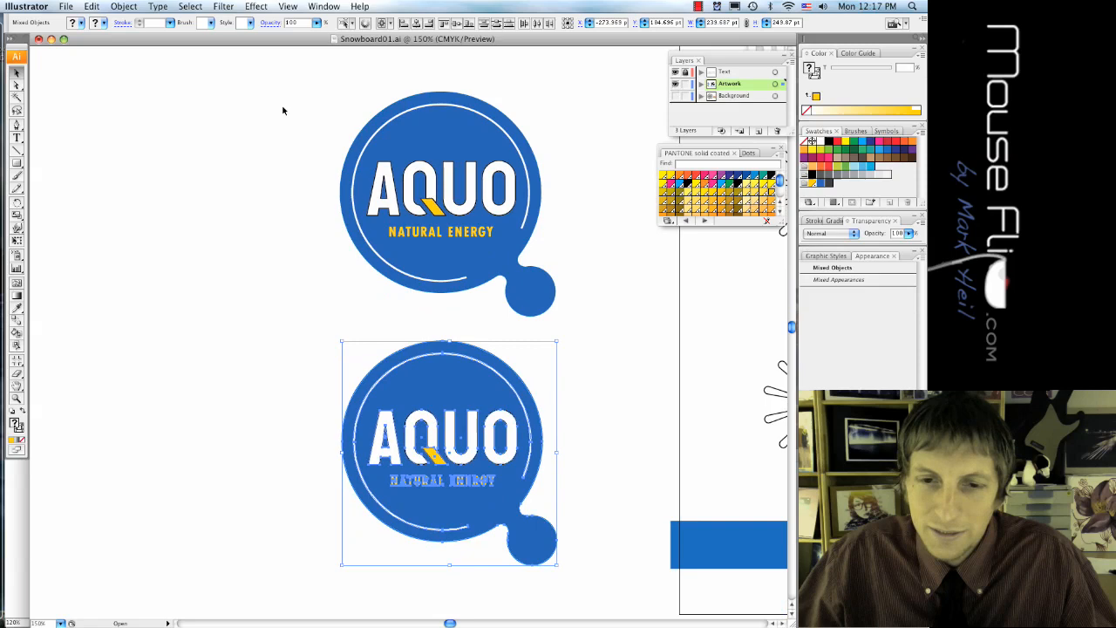
Step: Browse the Object and Edit menus to reach Edit Colors for the copied logo
left_click(124, 7)
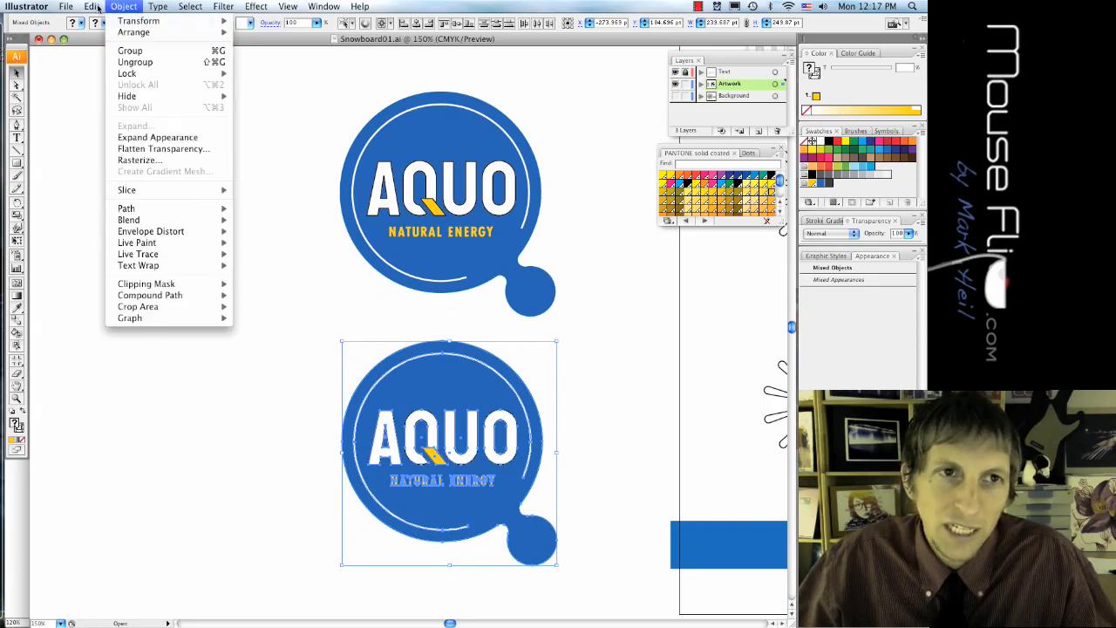
left_click(90, 7)
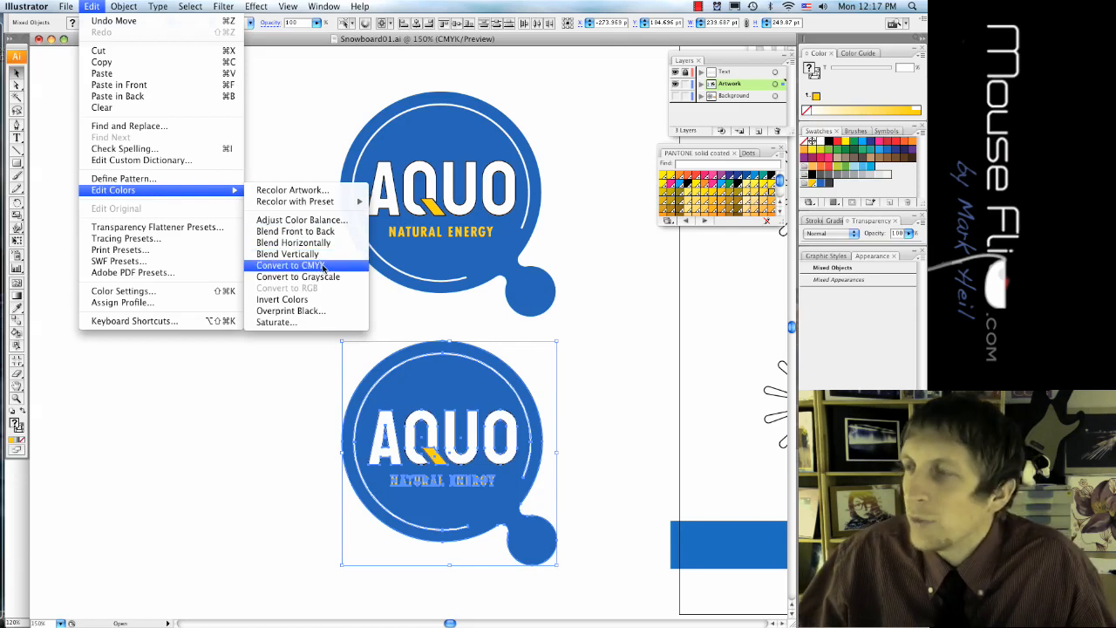
left_click(290, 265)
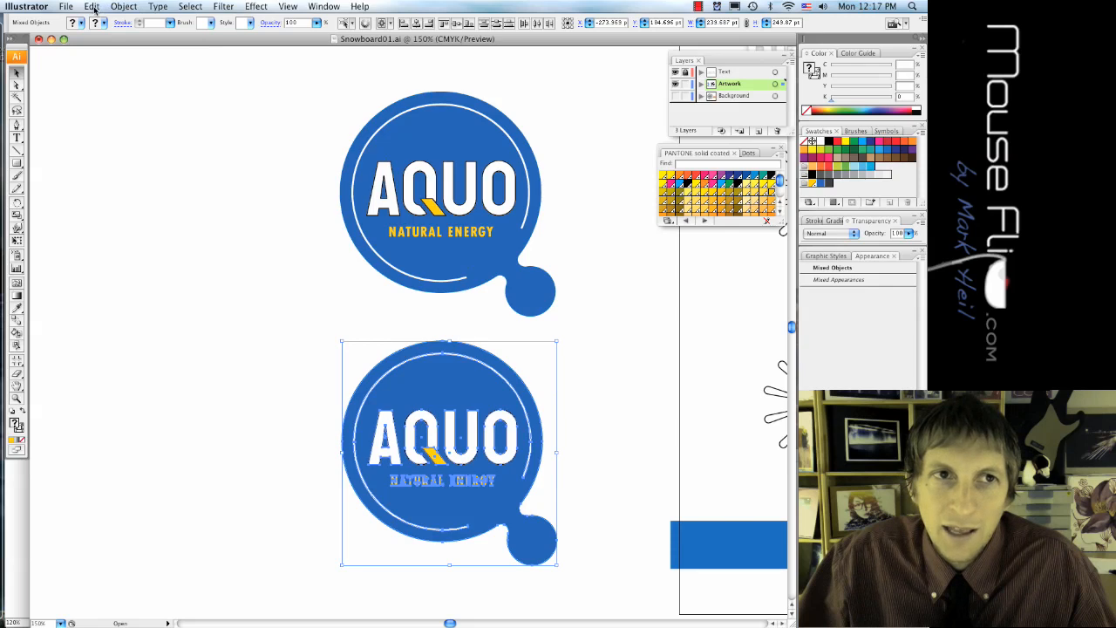
left_click(91, 7)
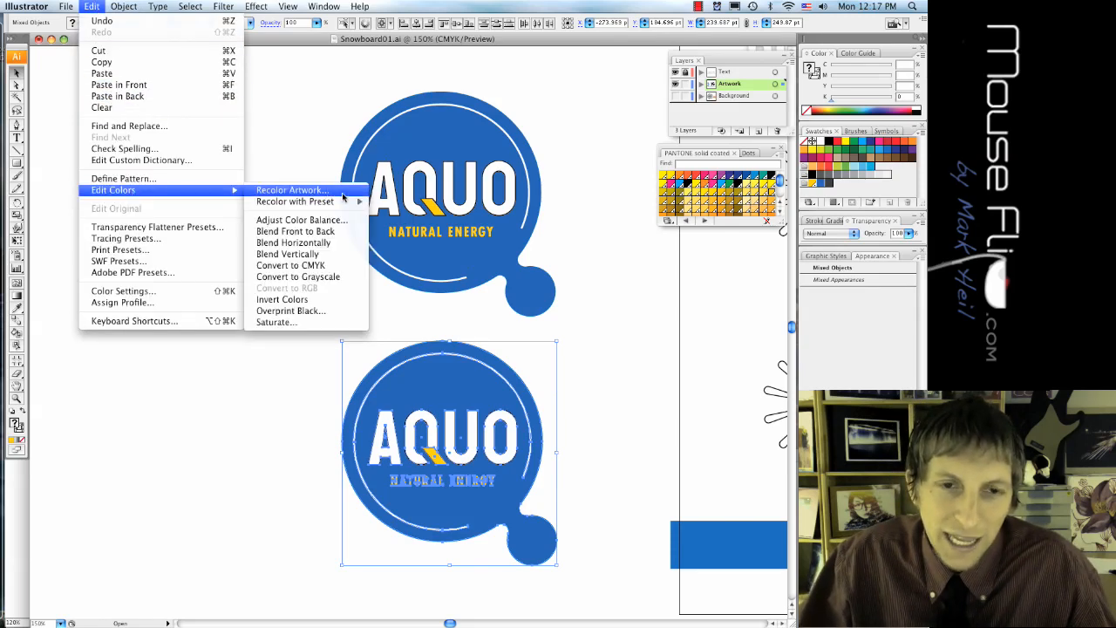
Step: In Recolor Artwork, adjust the copied logo's yellow accent hue on the colour wheel
left_click(291, 190)
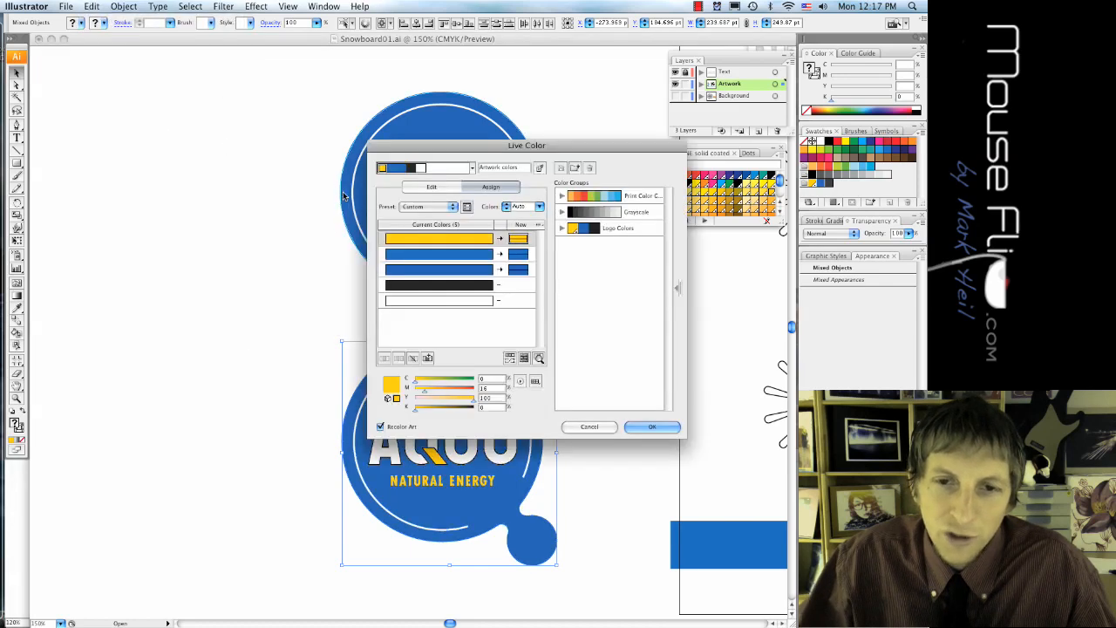
left_click_drag(527, 145, 408, 82)
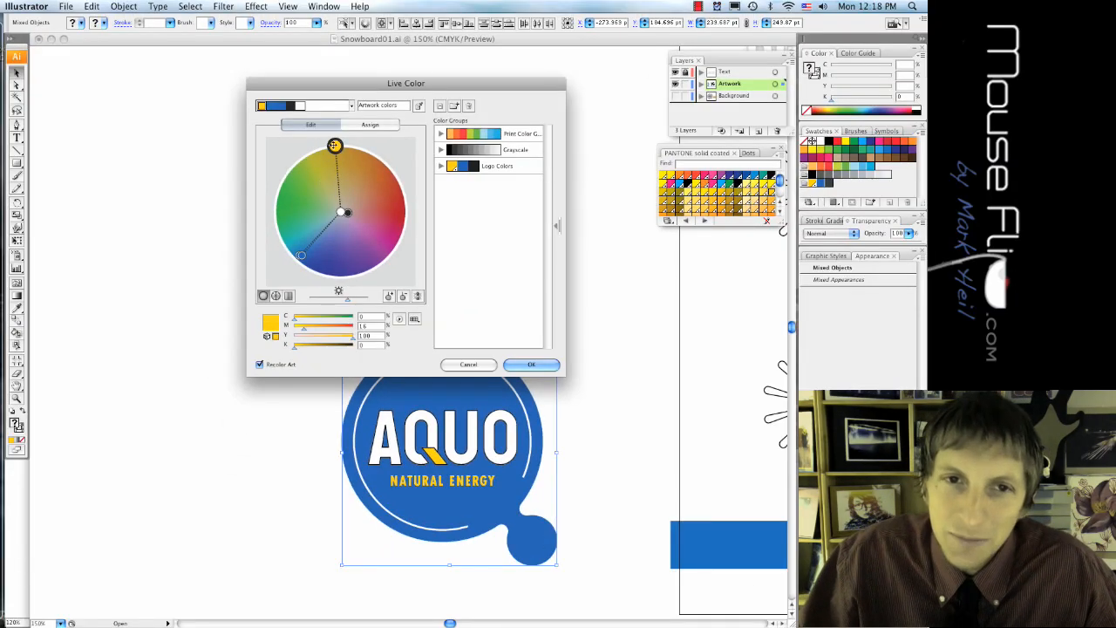
left_click_drag(334, 145, 392, 195)
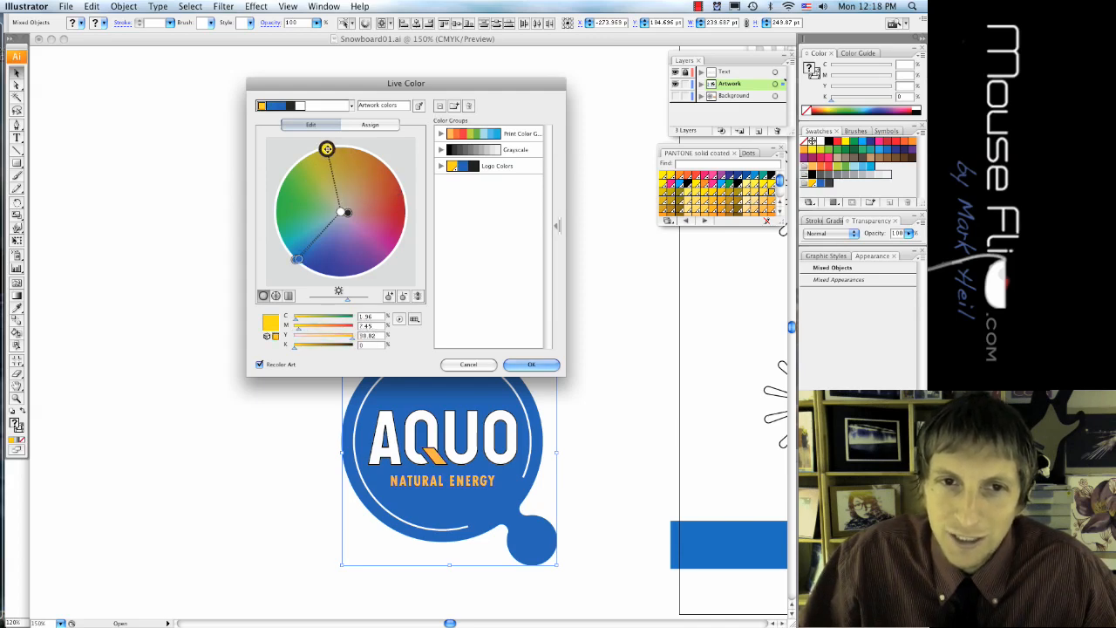
left_click_drag(327, 148, 335, 150)
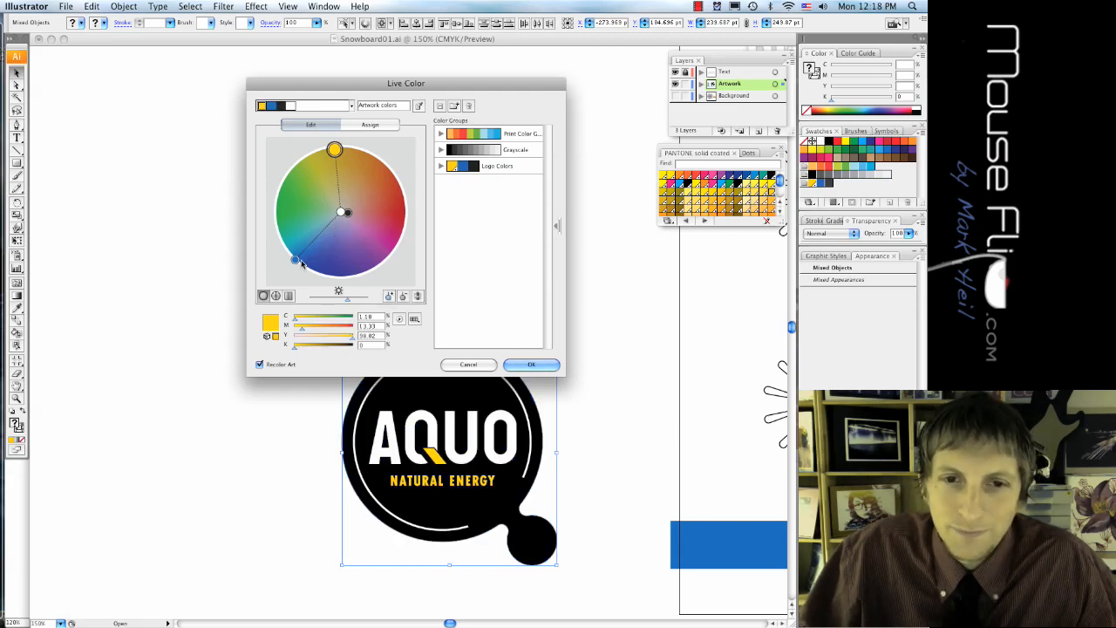
Step: Drag the logo's main blue handle toward black so it becomes near-black
left_click_drag(295, 262, 300, 258)
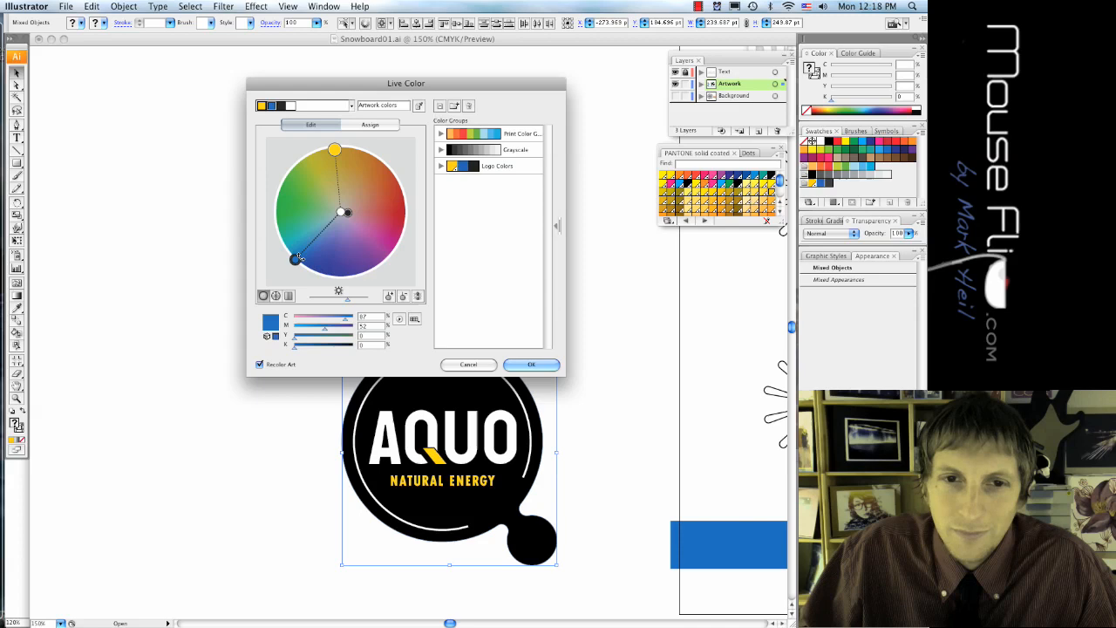
left_click_drag(298, 259, 293, 261)
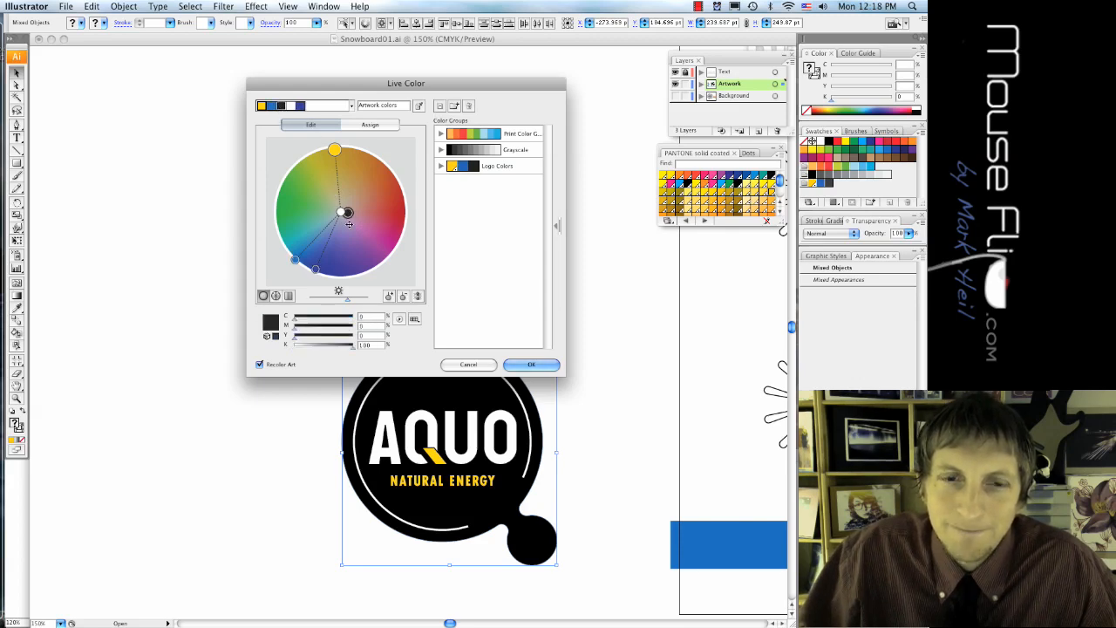
left_click_drag(347, 213, 351, 209)
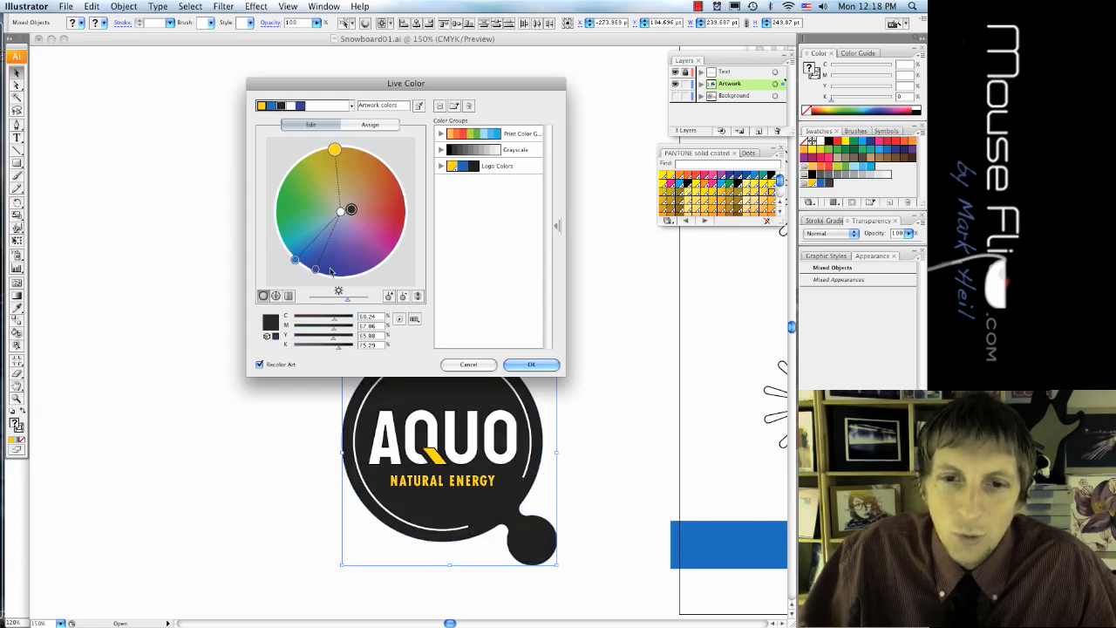
Step: Cancel the black recolouring and reopen Recolor Artwork for the blue copy
left_click(157, 7)
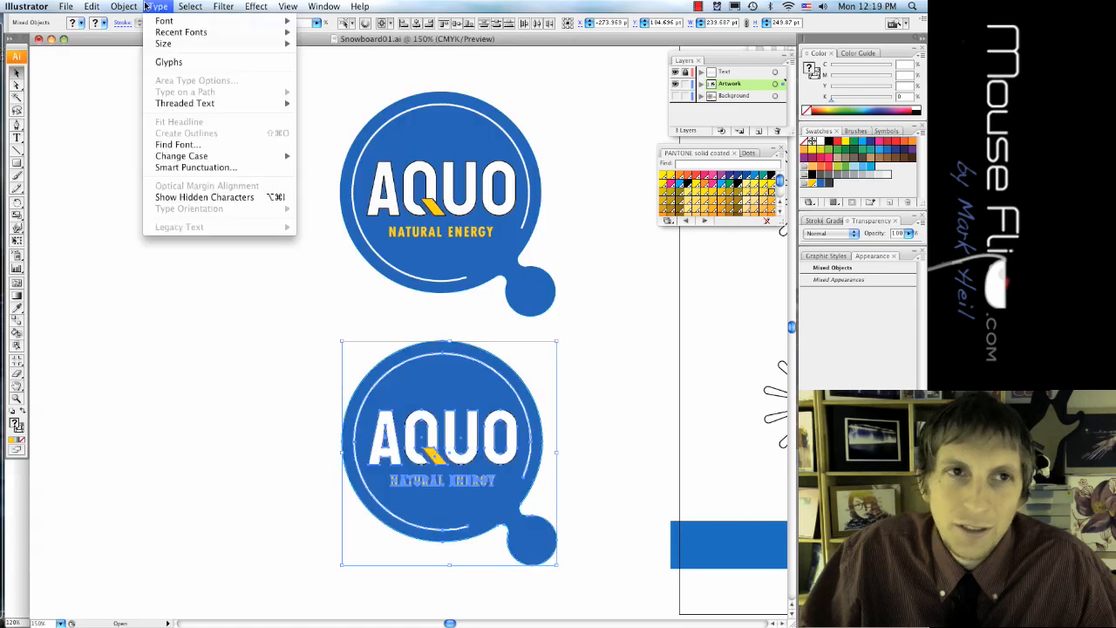
left_click(93, 7)
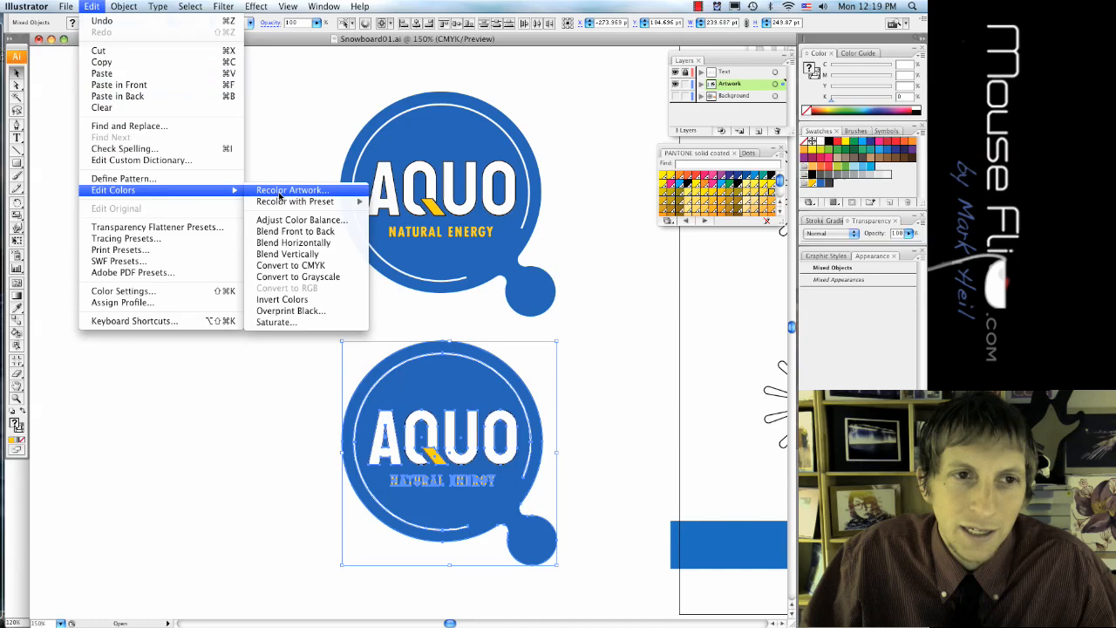
left_click(291, 190)
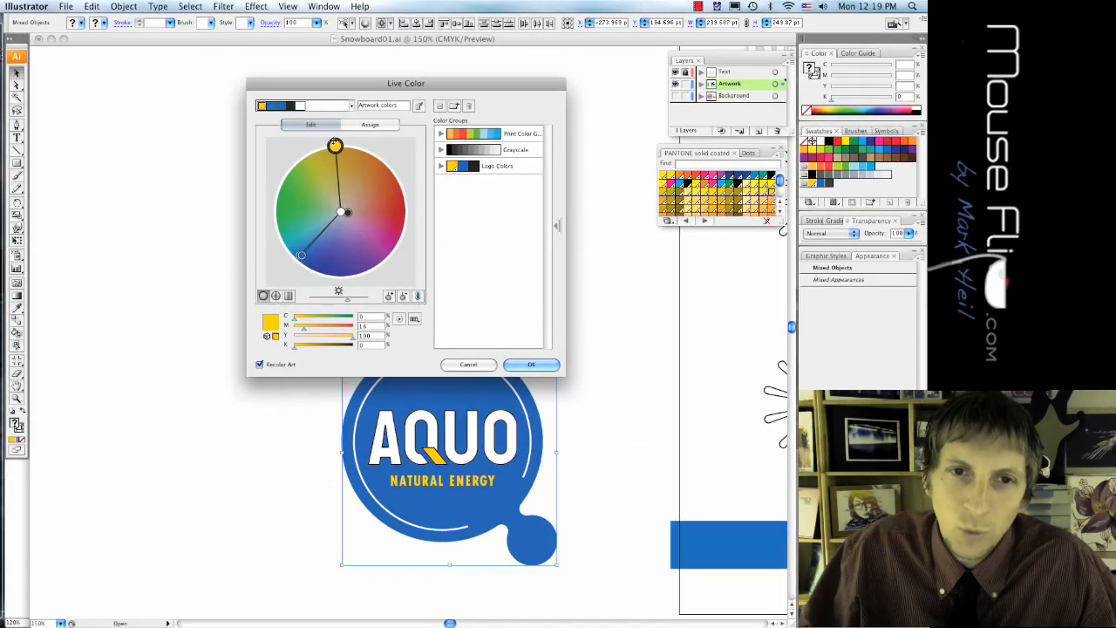
Step: Shift the wheel handles to green accents and a slightly darkened purple main colour
left_click_drag(334, 144, 304, 178)
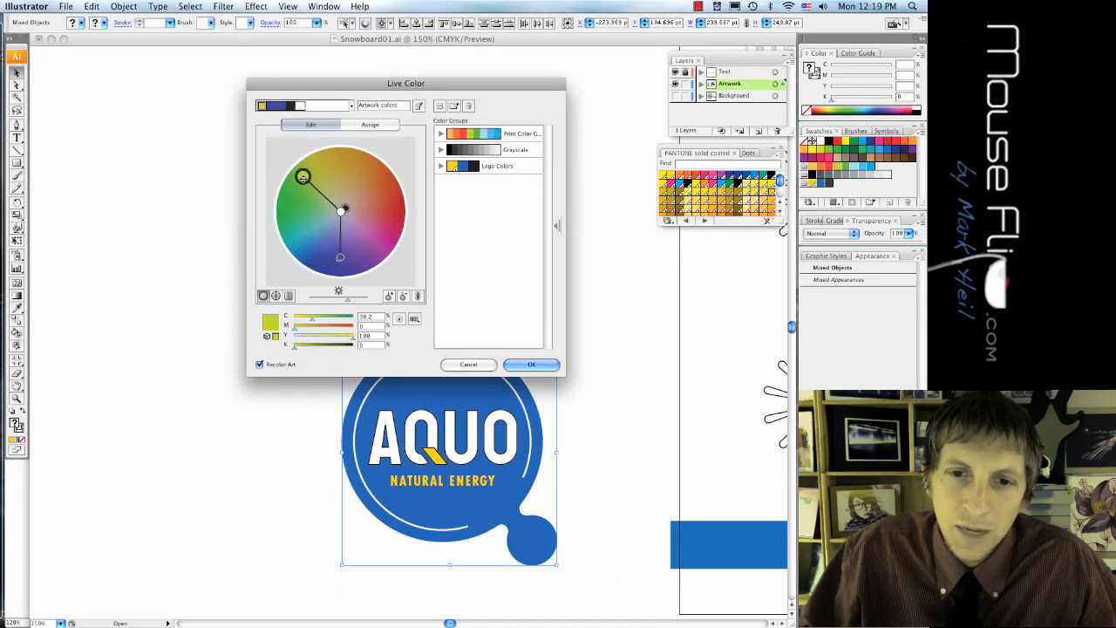
left_click_drag(303, 178, 281, 183)
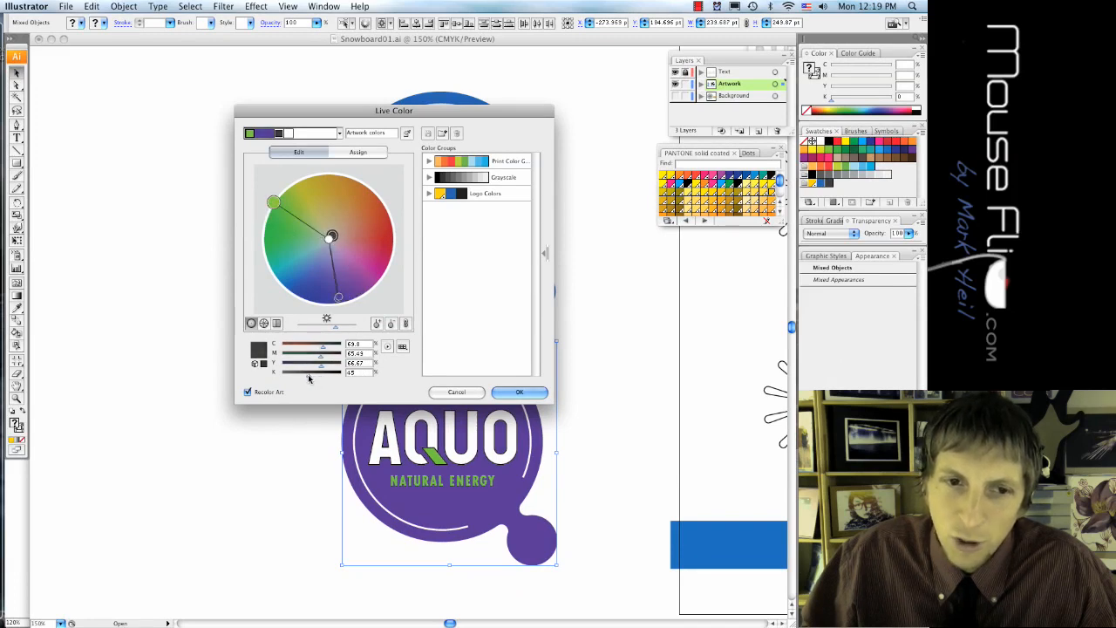
left_click_drag(276, 203, 268, 212)
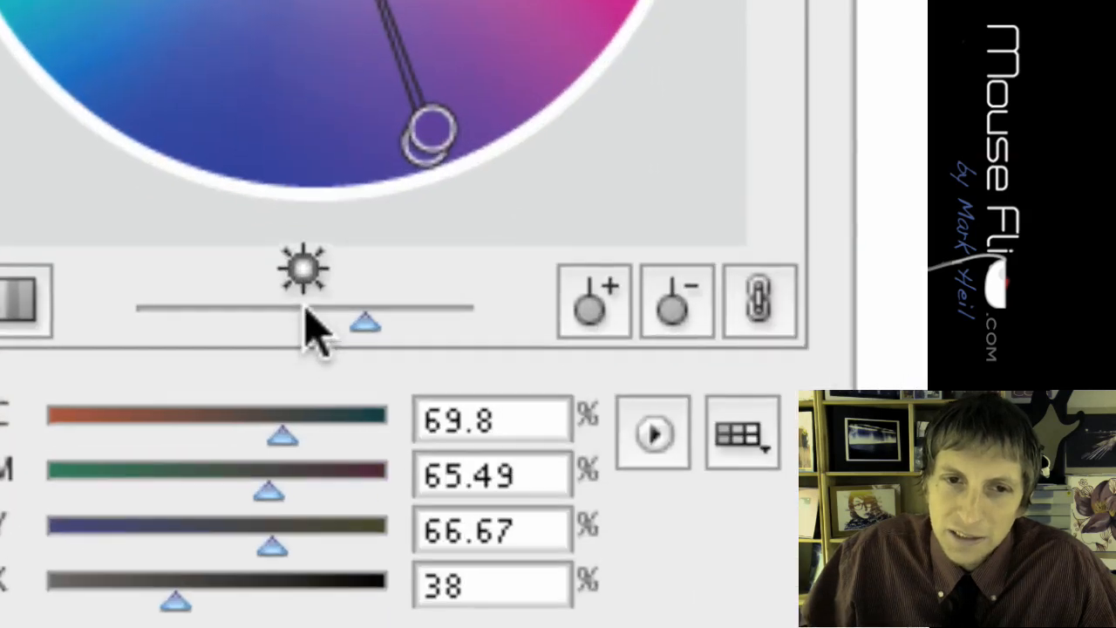
mouse_move(300, 270)
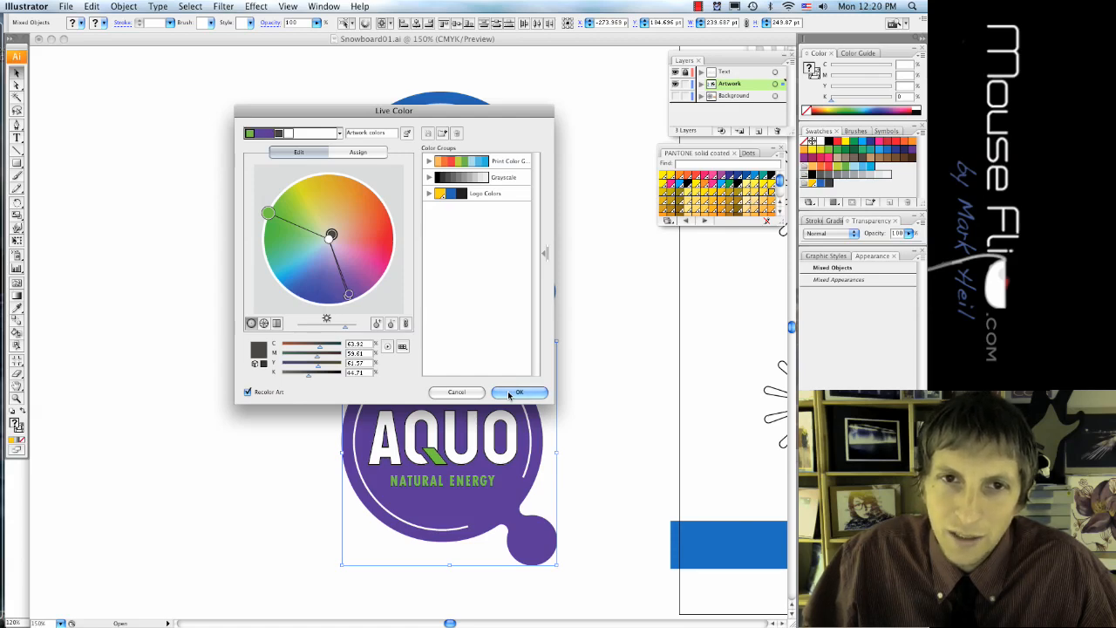
Step: Commit the purple-and-green recolour and bring the starburst poster into view
left_click(520, 390)
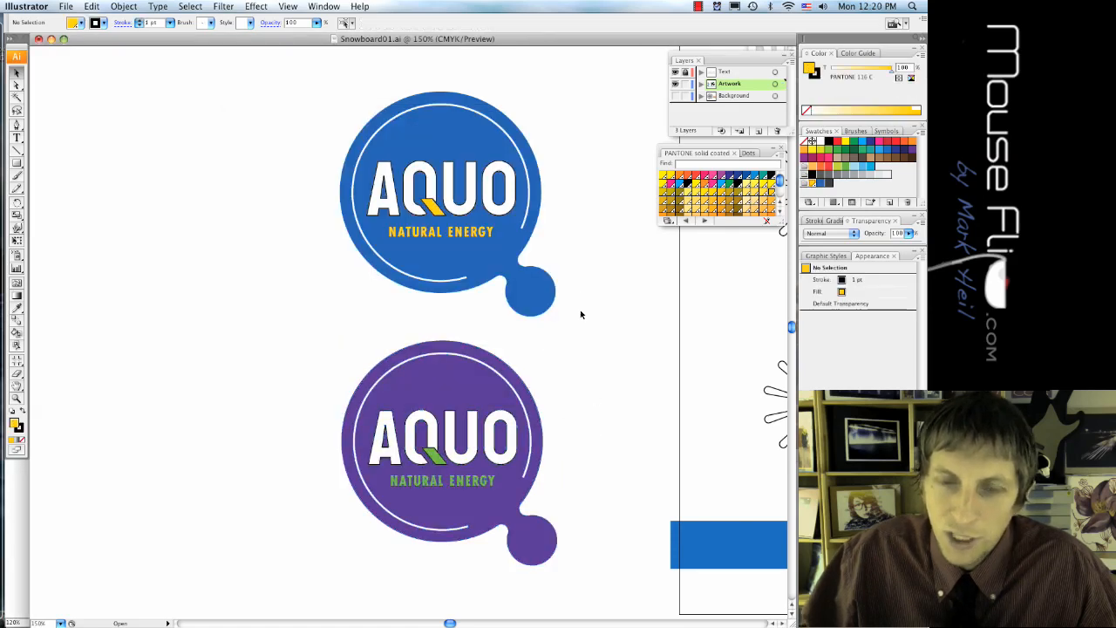
left_click(445, 201)
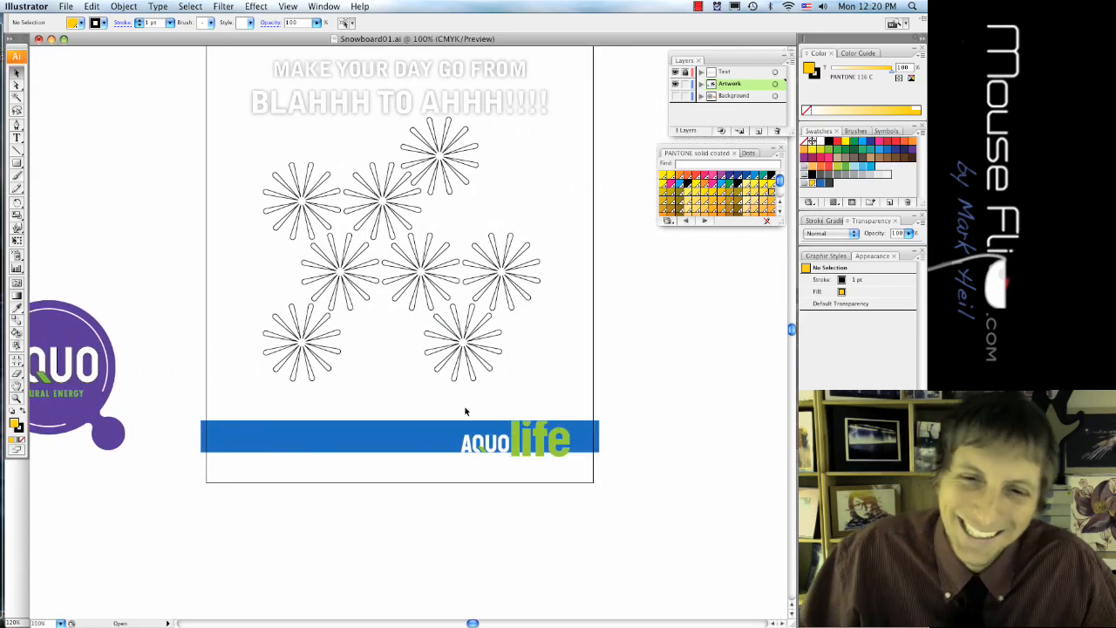
scroll("down", 3)
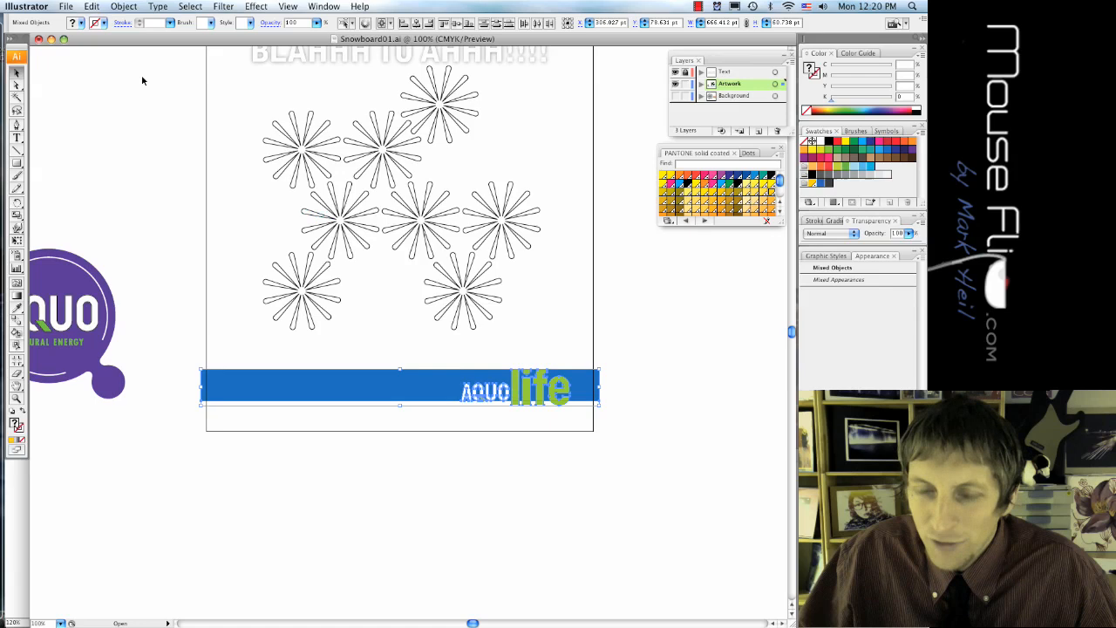
Step: Recolour the AQUO life bottom banner and its logo from blue to purple
left_click(91, 7)
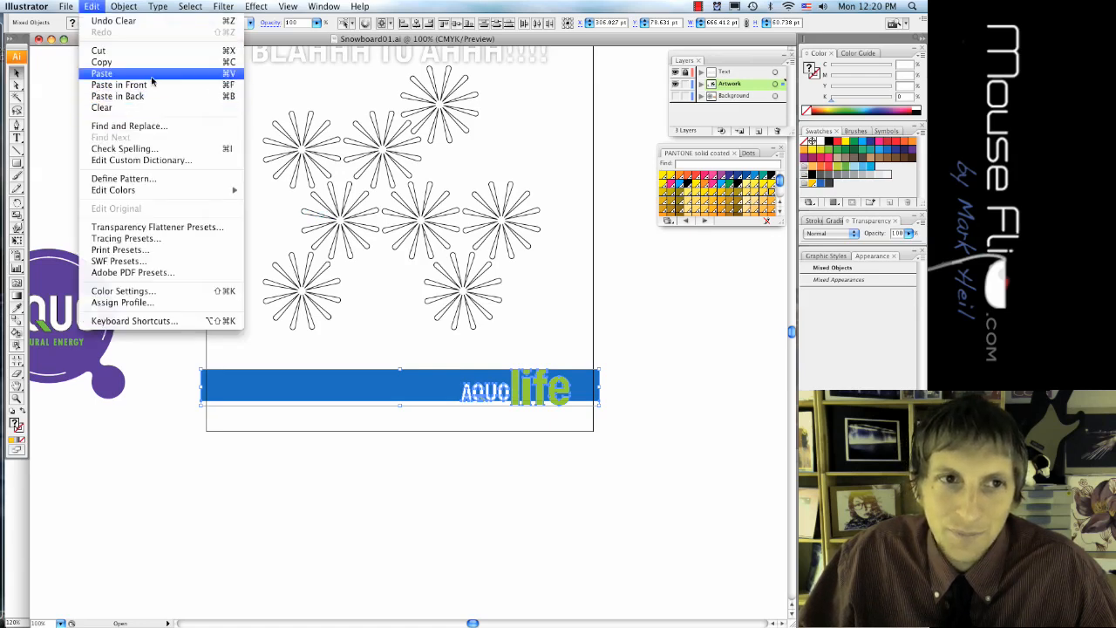
mouse_move(113, 190)
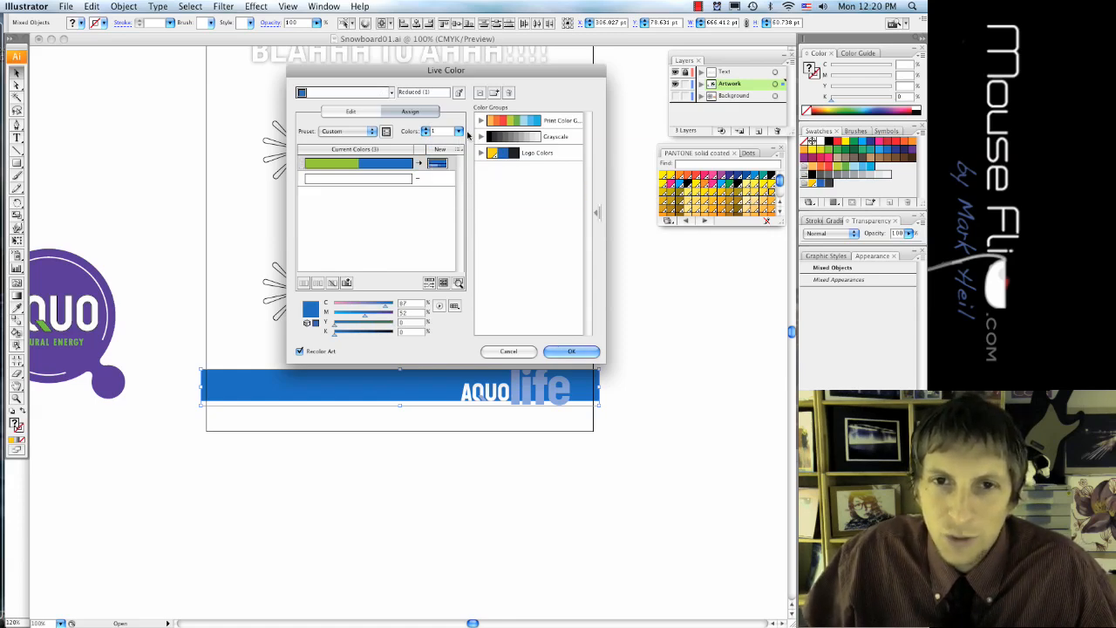
mouse_move(418, 164)
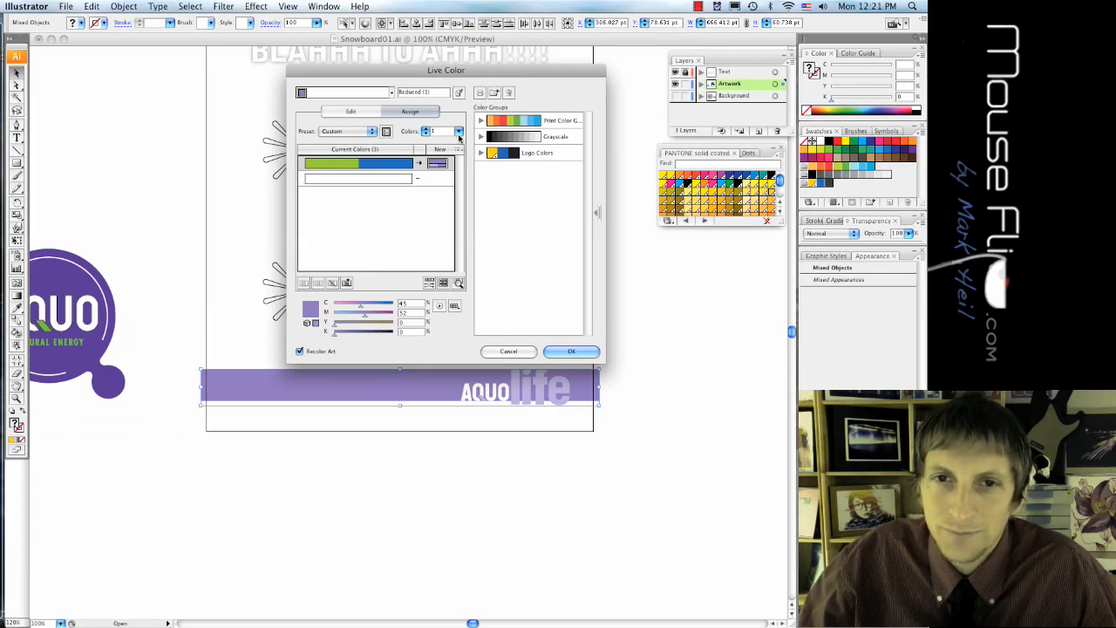
left_click(572, 352)
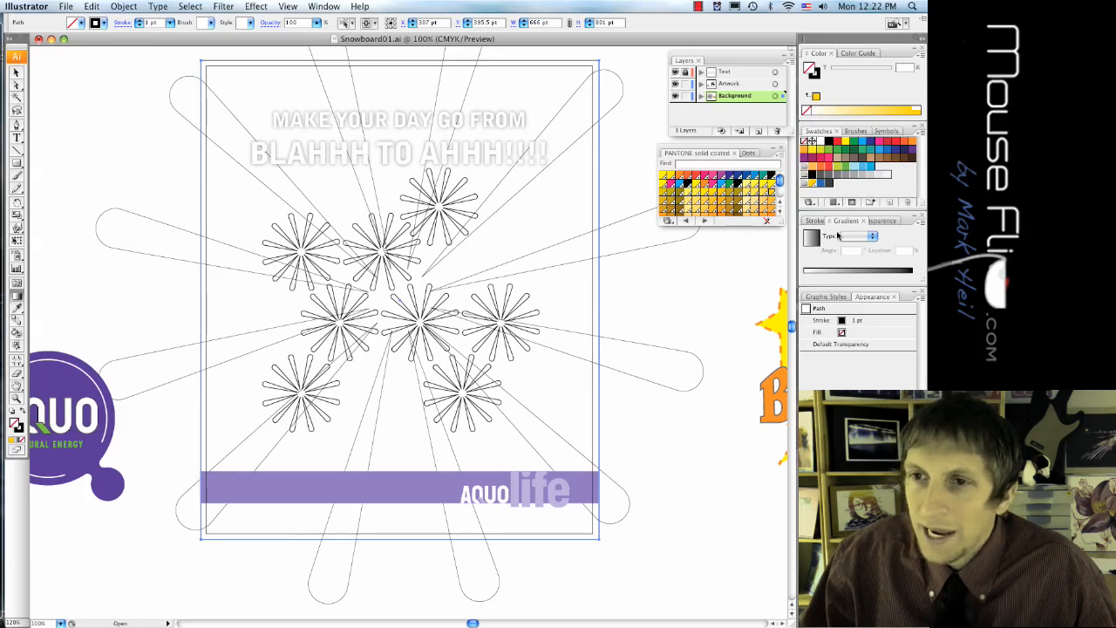
Step: Give the background a Radial gradient, yellow at the centre fading to orange
left_click(324, 7)
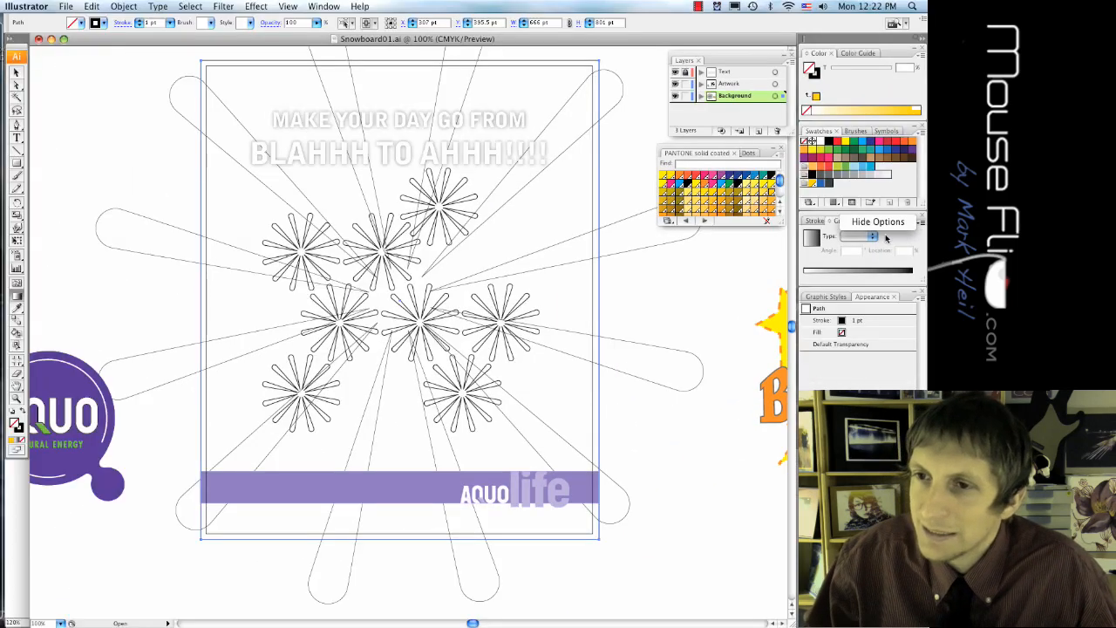
left_click(871, 237)
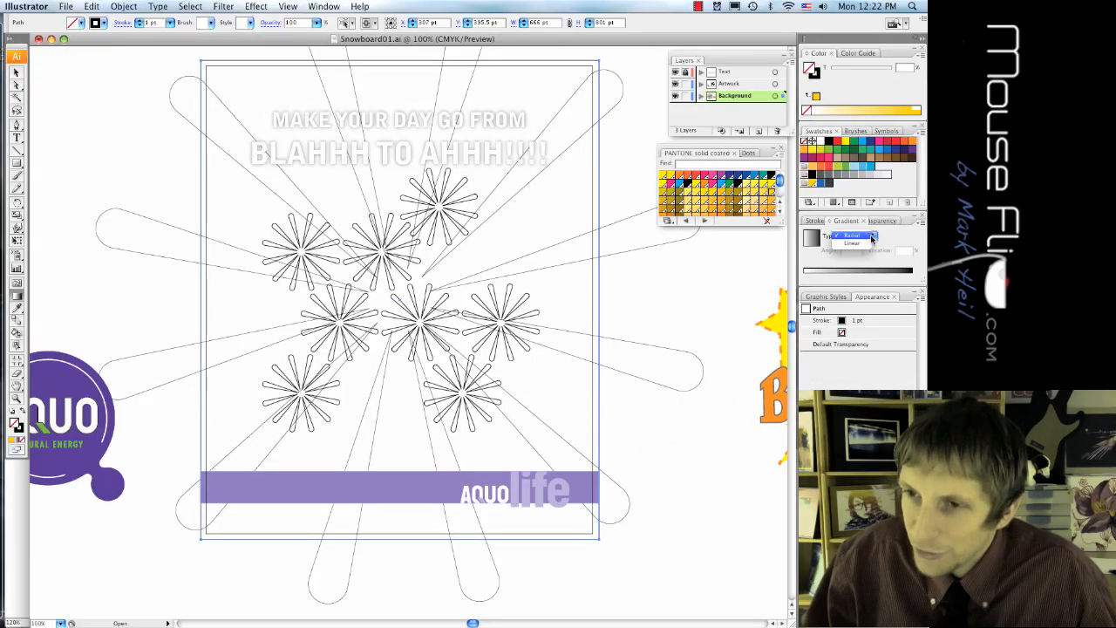
left_click(853, 236)
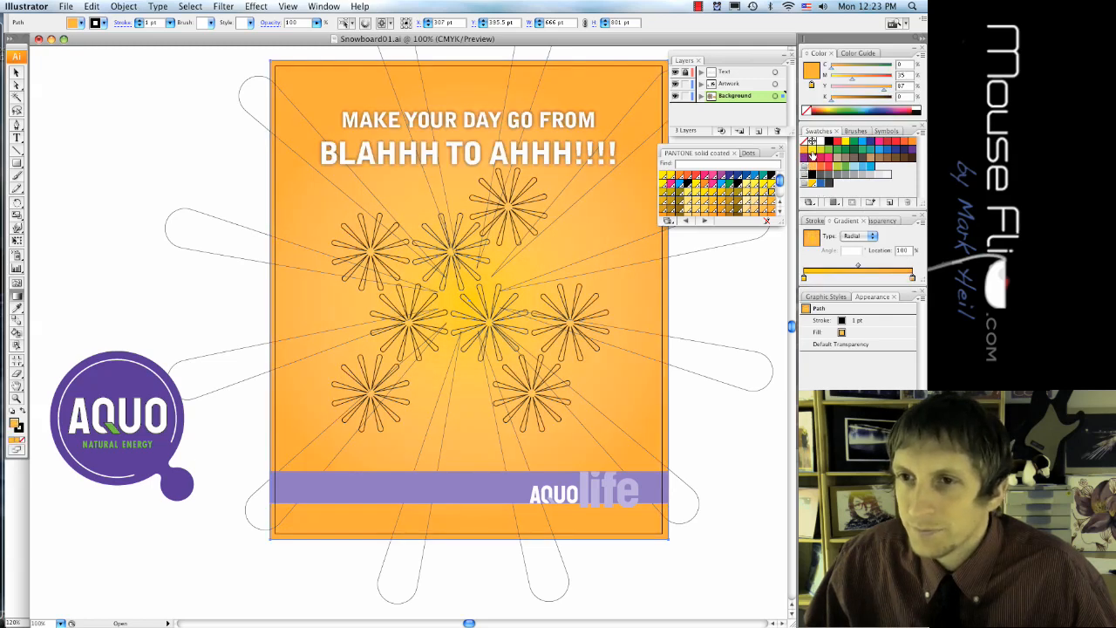
Step: Select the group of outlined star shapes on the Artwork layer
left_click_drag(856, 277, 803, 277)
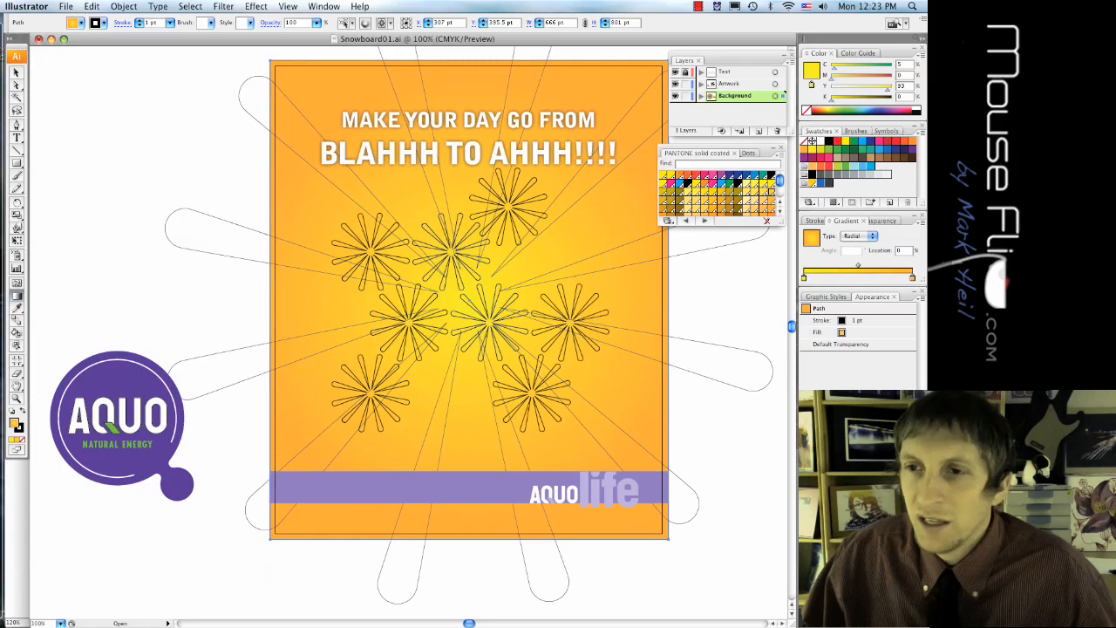
left_click(324, 7)
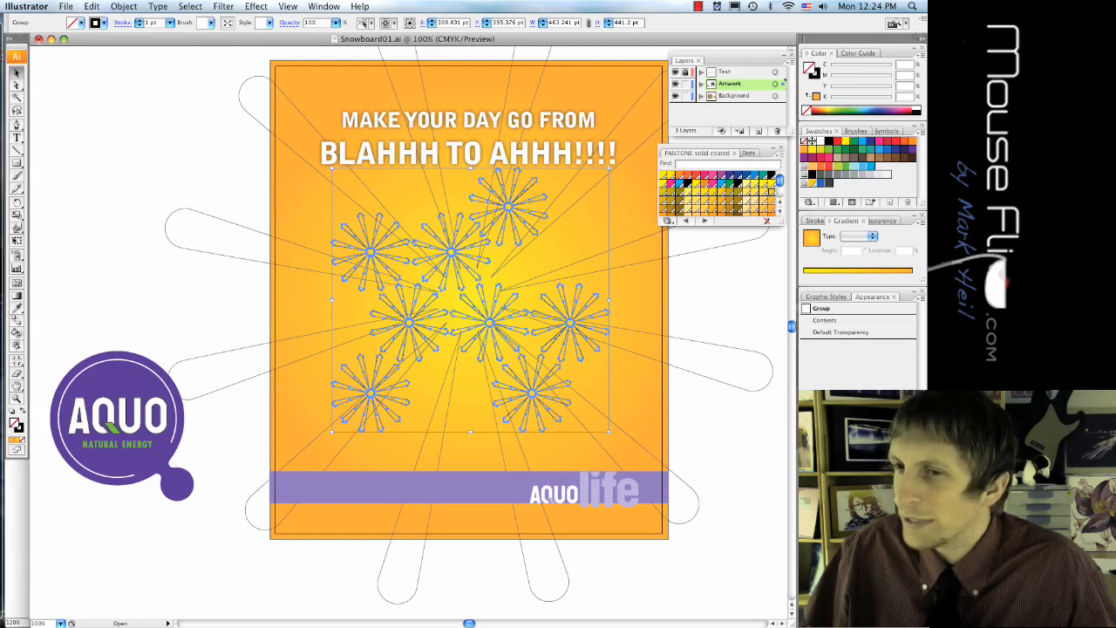
Step: Load the saved panel workspace and fill the stars with the yellow-orange radial gradient
left_click(325, 7)
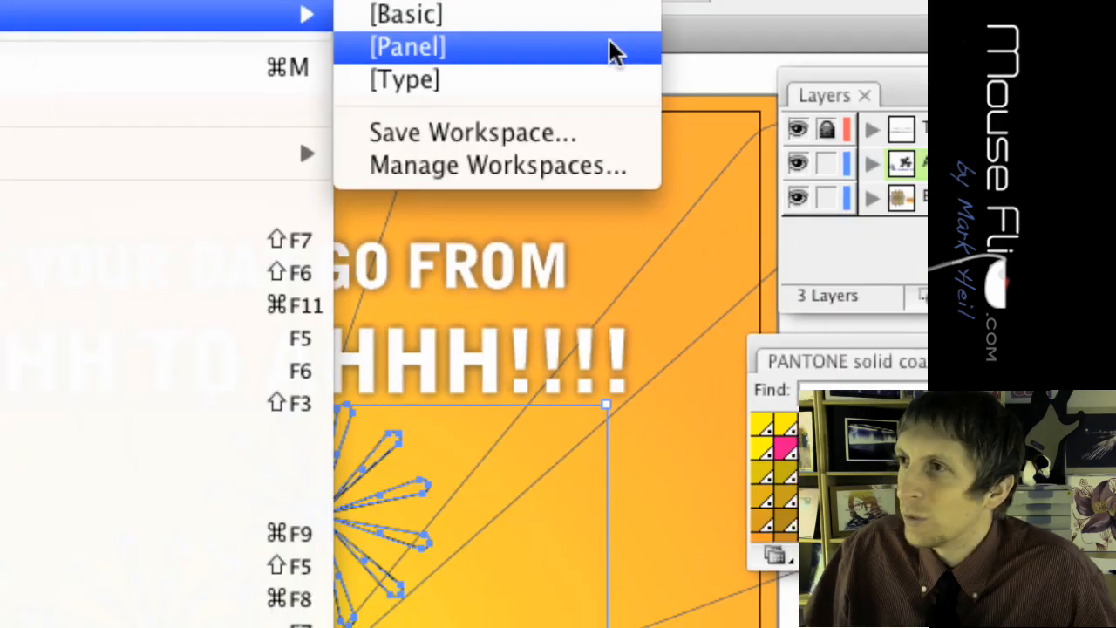
left_click(407, 46)
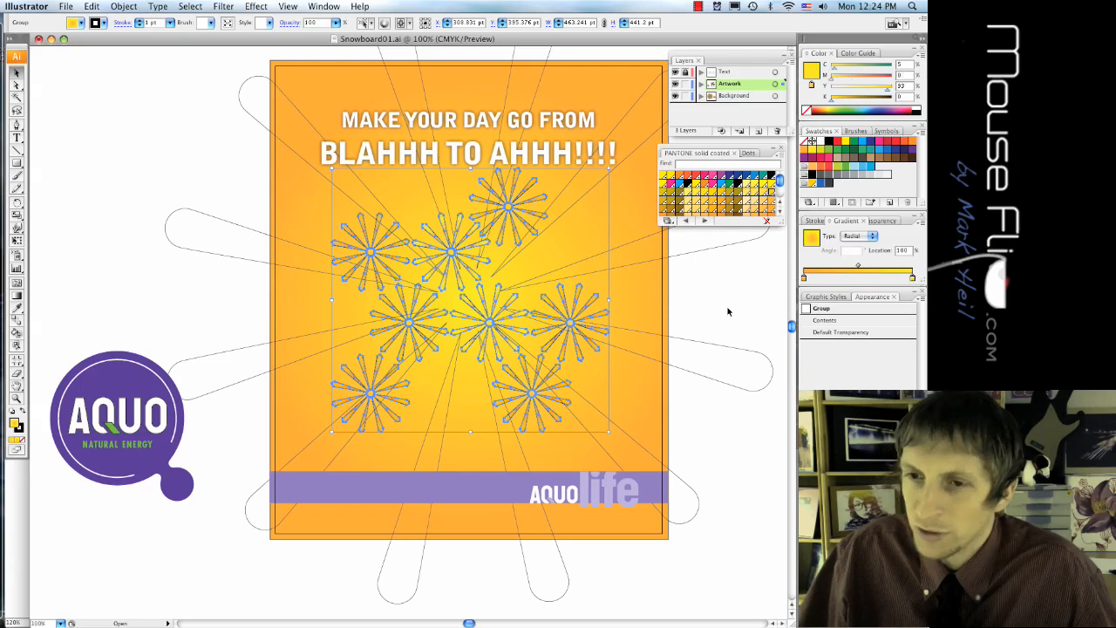
left_click(96, 21)
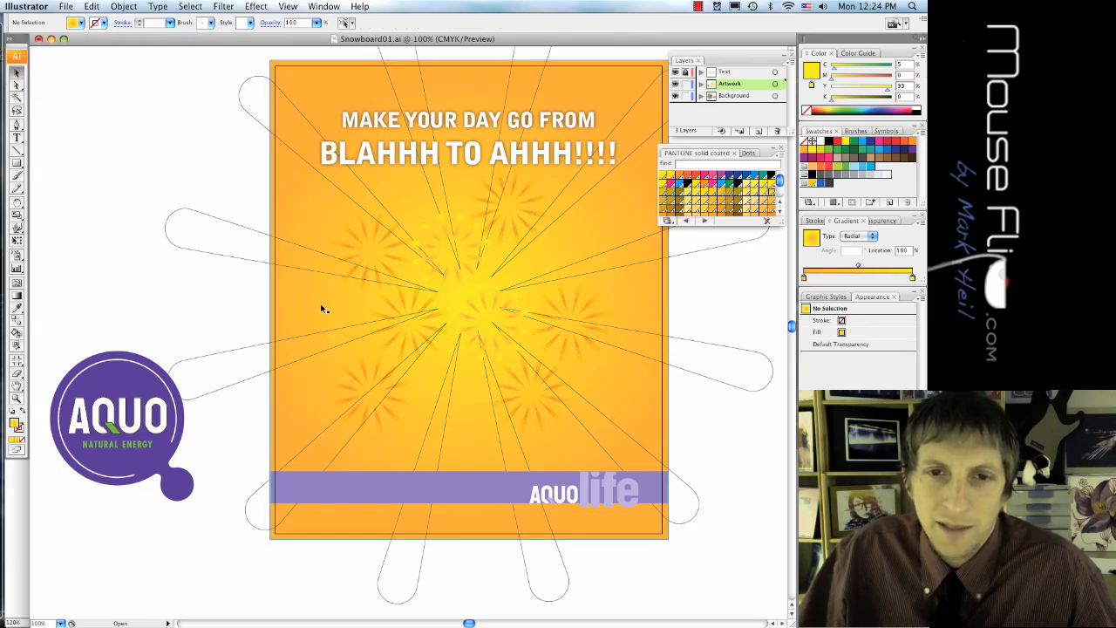
mouse_move(387, 298)
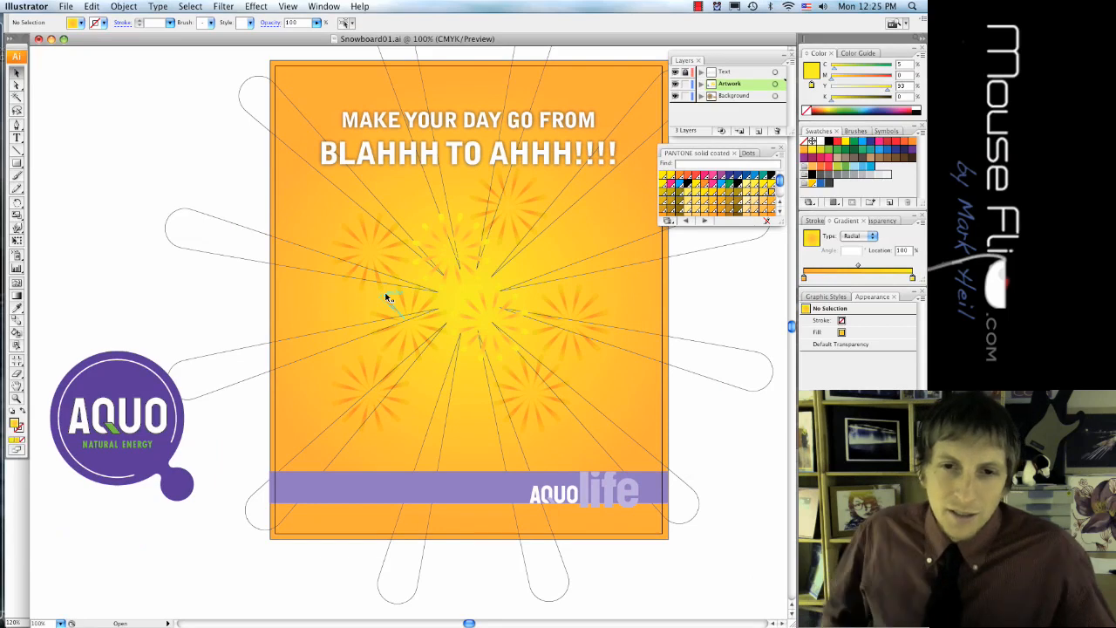
mouse_move(509, 168)
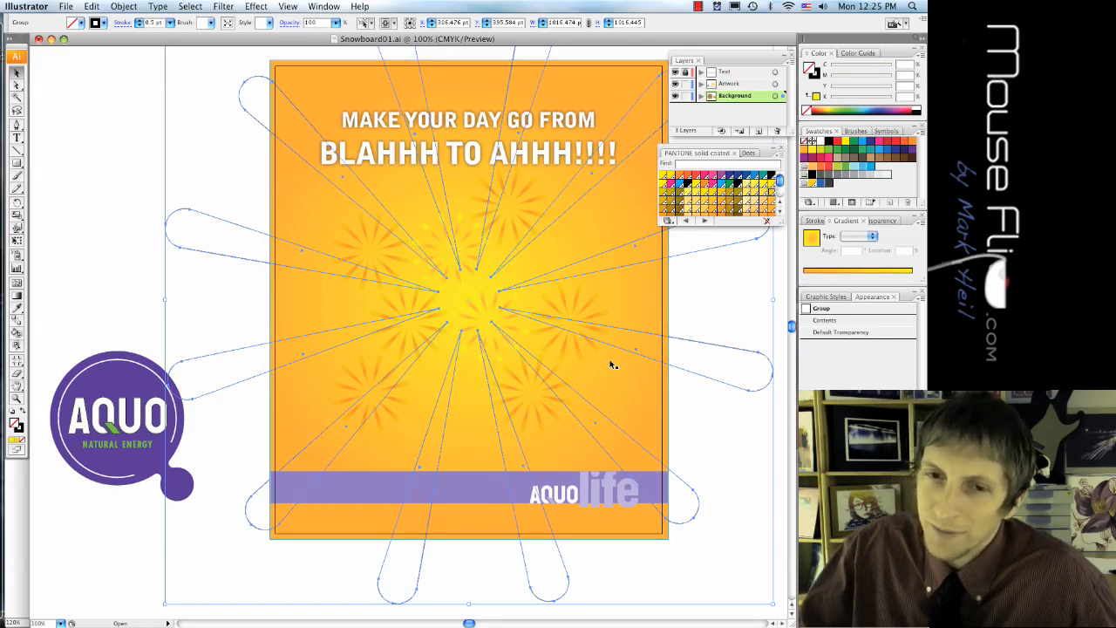
mouse_move(555, 173)
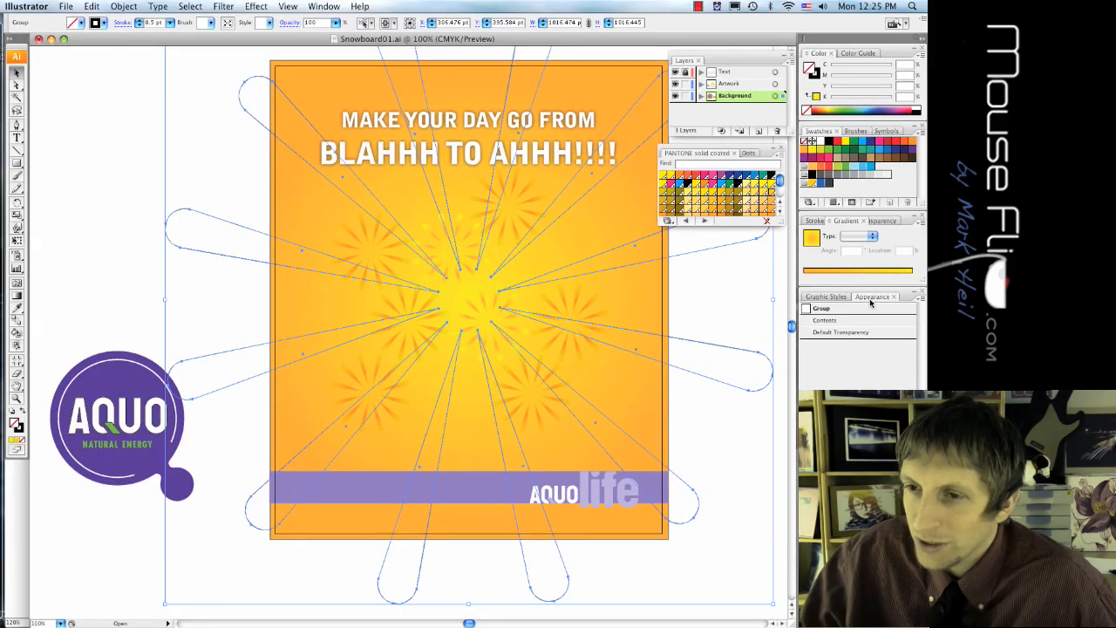
Step: Add a new solid black fill to the large starburst via the Appearance panel menu
left_click(920, 297)
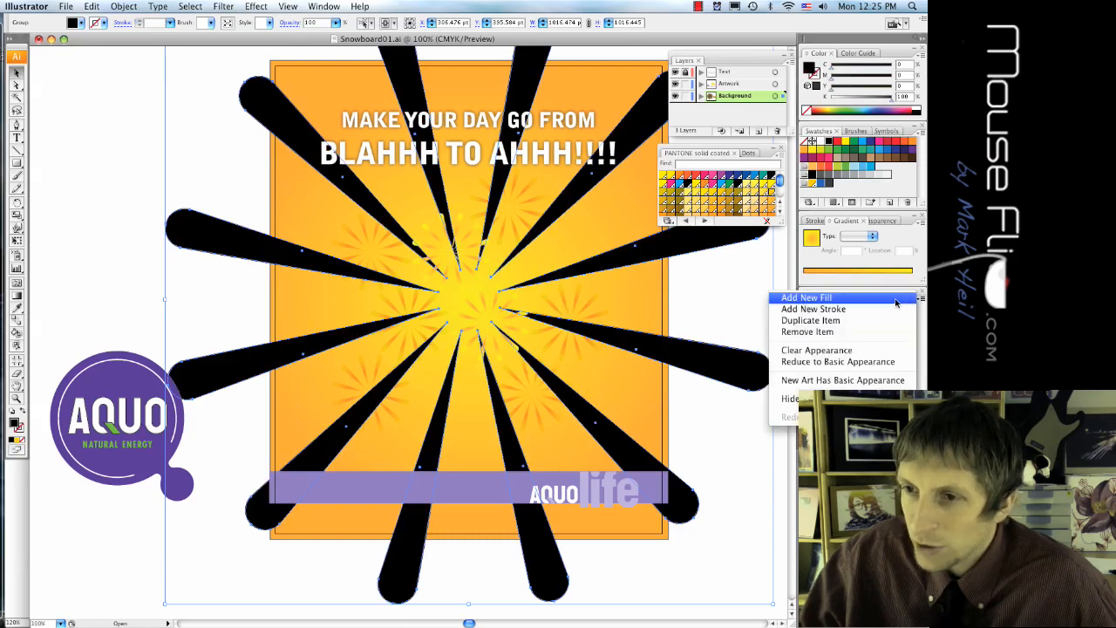
left_click(805, 297)
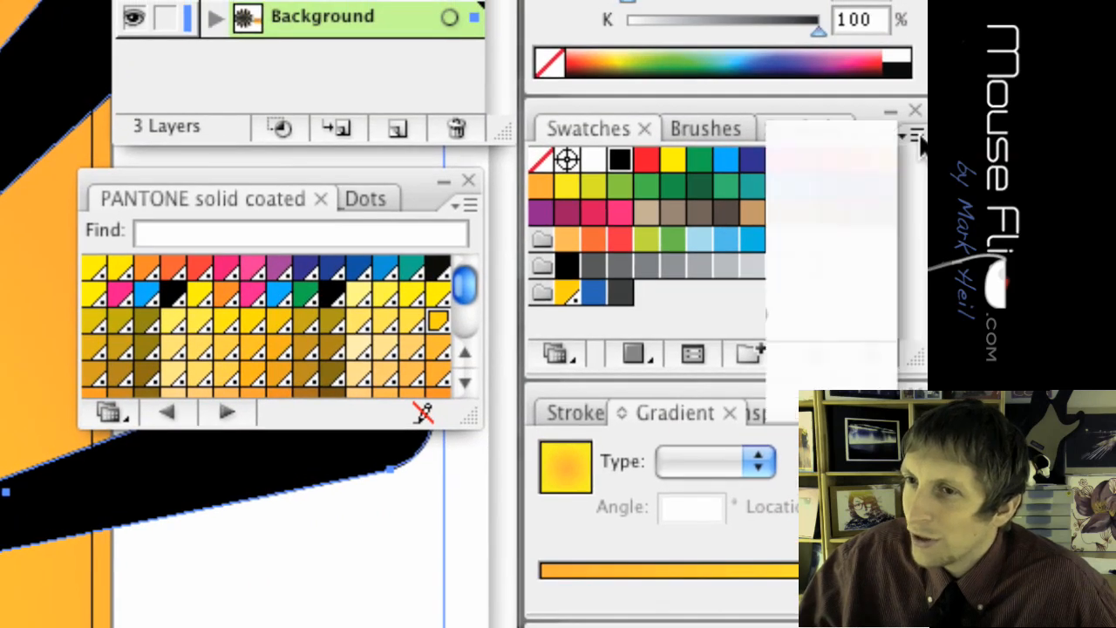
Step: Bring up the Basic Graphics pattern swatch libraries from the Swatches panel menu
left_click(916, 136)
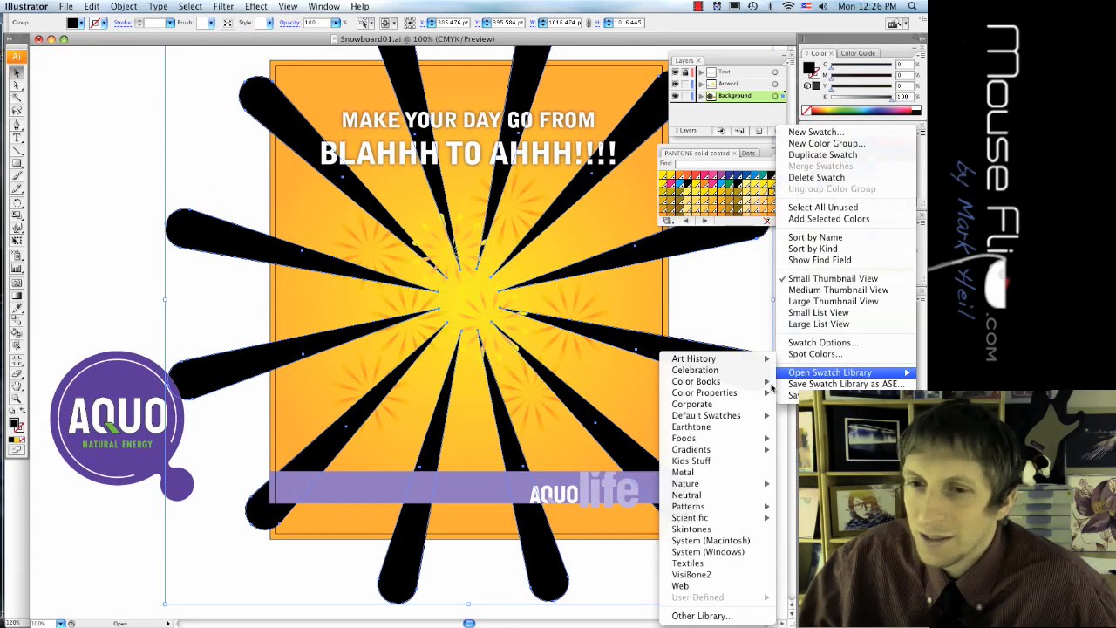
mouse_move(690, 461)
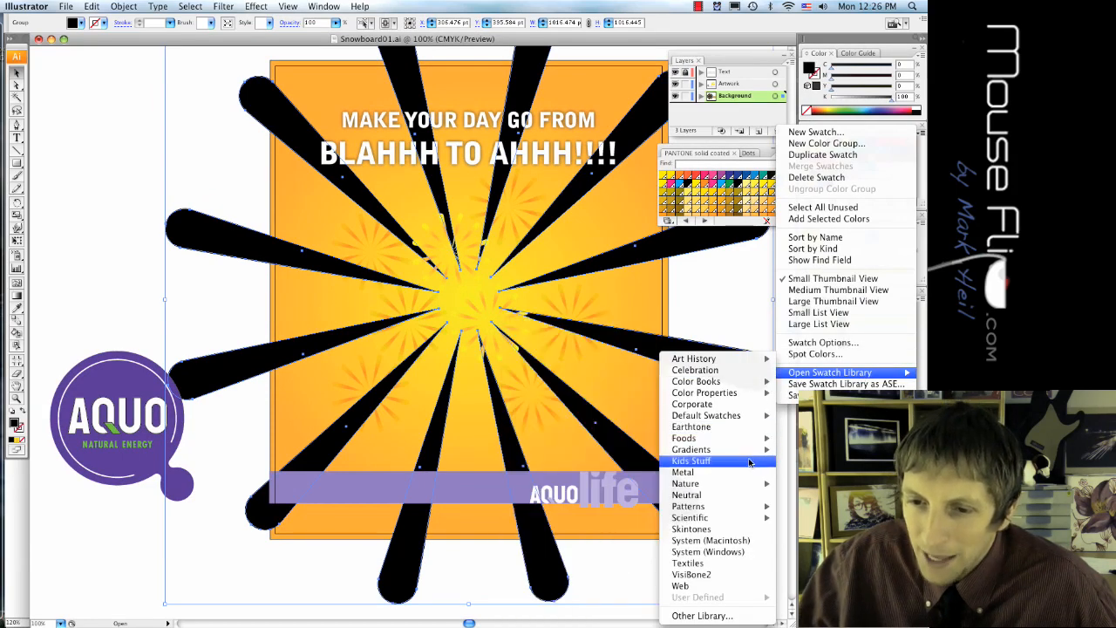
mouse_move(687, 505)
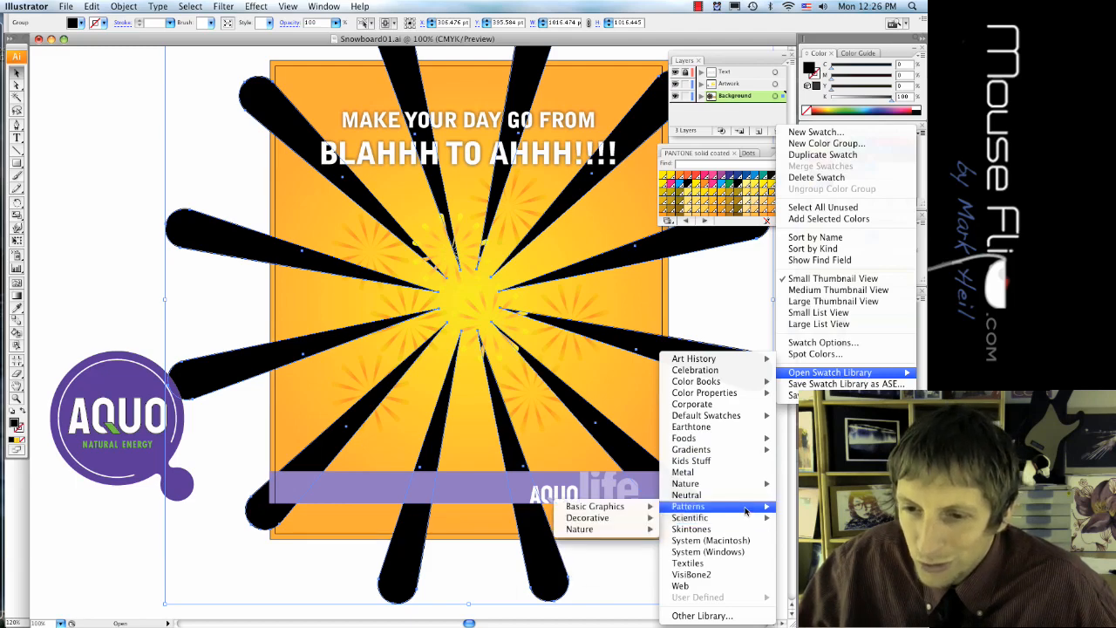
mouse_move(595, 506)
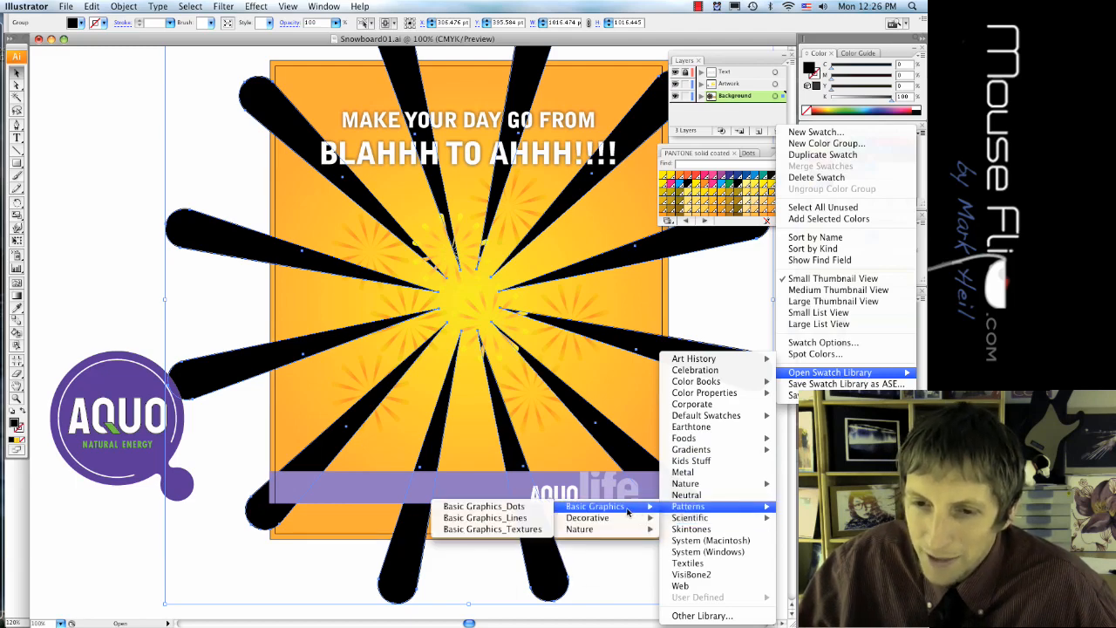